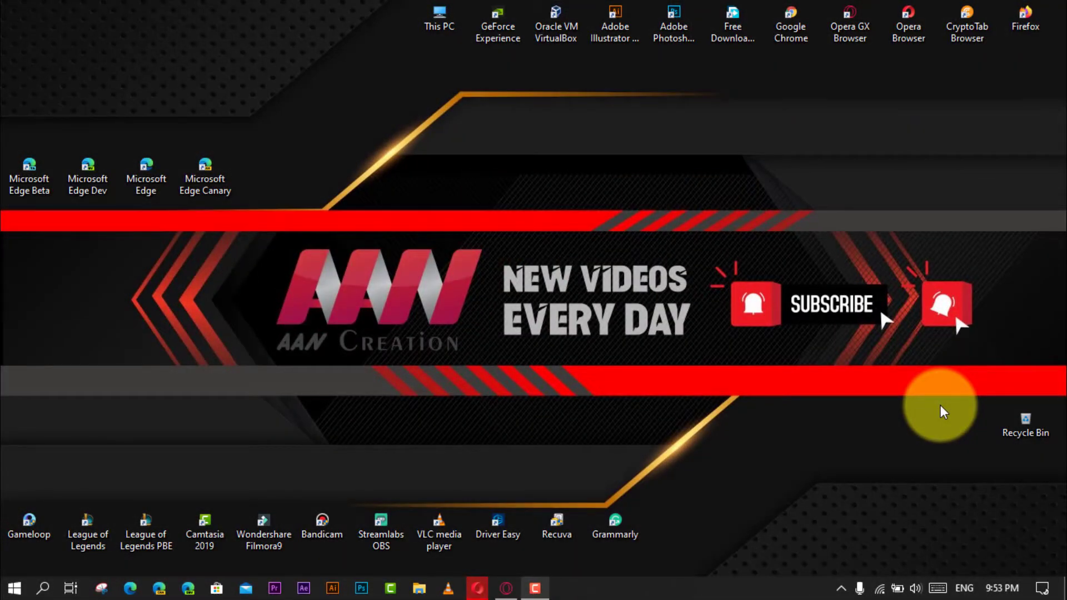
pyautogui.moveTo(523, 505)
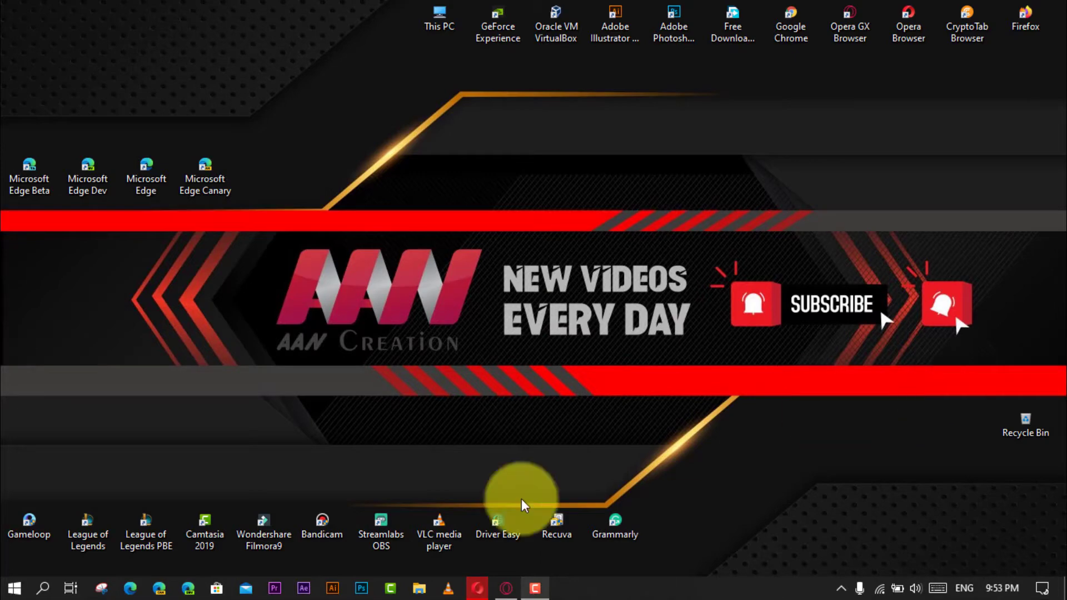
# Step: Bring up the Start button's power-user quick-access menu
pyautogui.rightClick(13, 587)
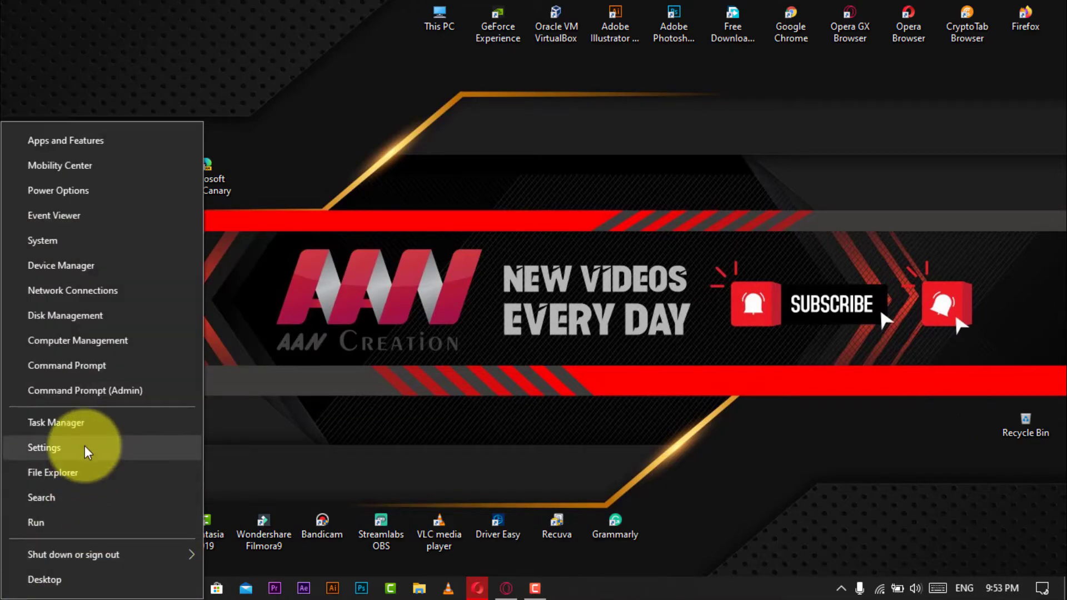
# Step: Resume the paused Windows updates from Settings > Update & Security, starting a check
pyautogui.click(43, 447)
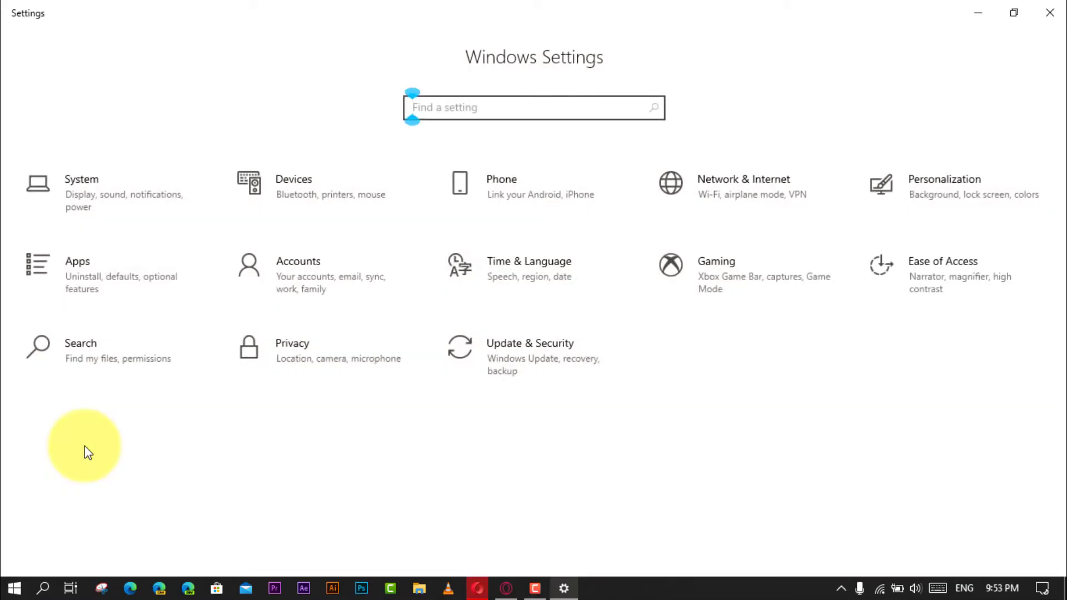
pyautogui.click(530, 343)
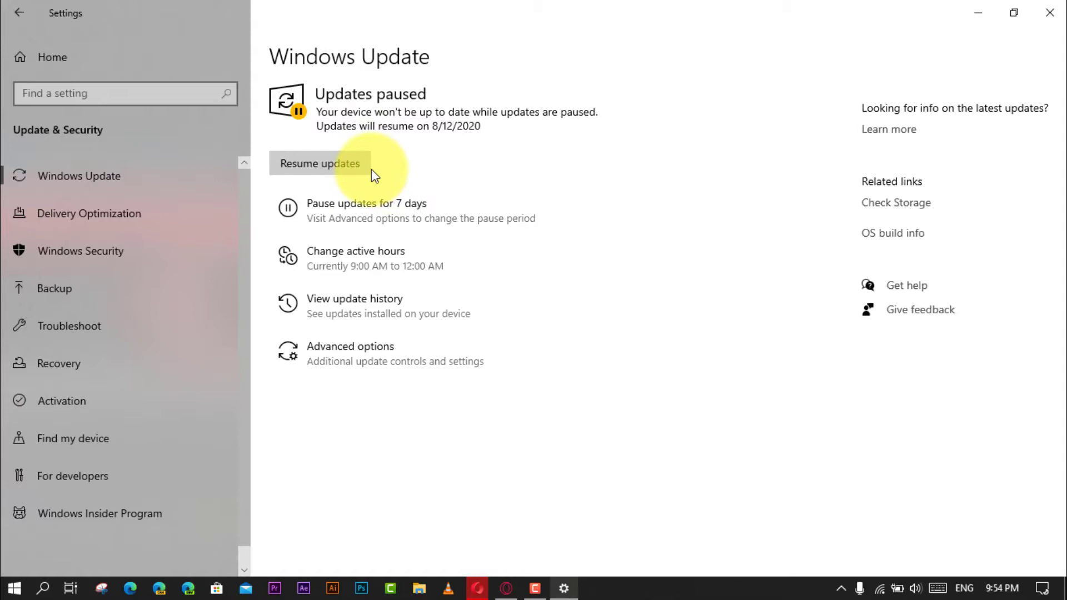
pyautogui.click(320, 163)
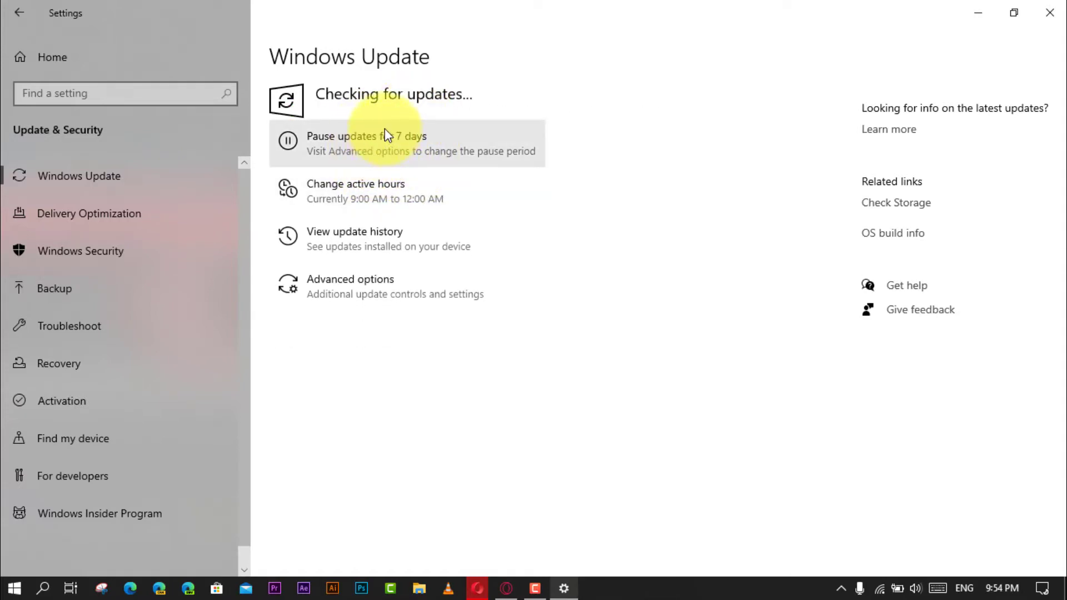
pyautogui.moveTo(517, 131)
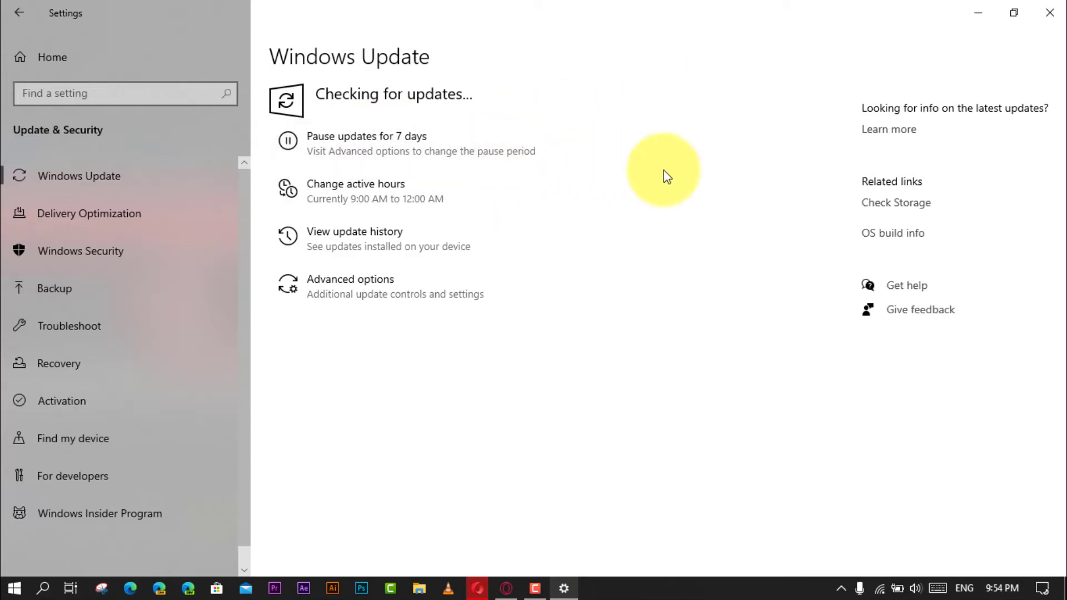
pyautogui.moveTo(640, 122)
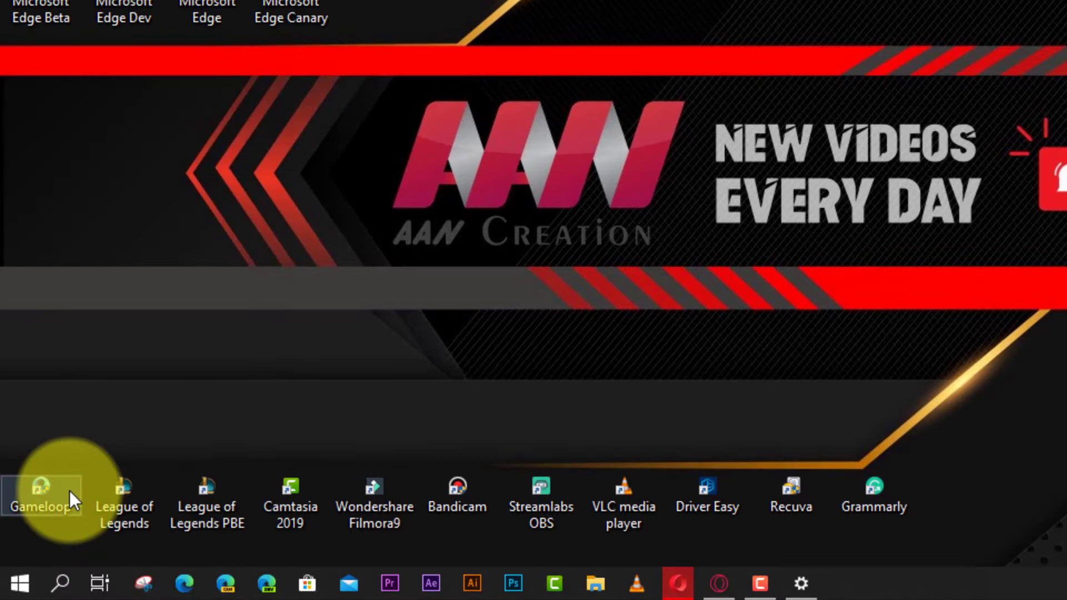
# Step: Navigate File Explorer to C:\Windows\SoftwareDistribution\Download via Run and select all items
pyautogui.write('C:\\Windows\\SoftwareDistribution\\Download')
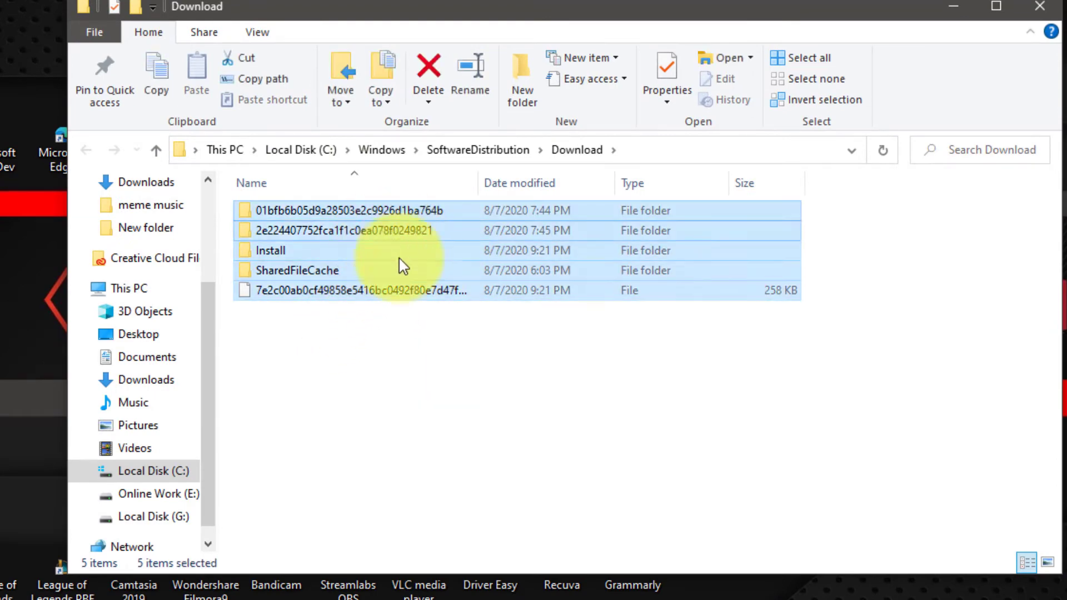
# Step: Send the five items to the Recycle Bin, granting administrator permission for all current items
pyautogui.click(428, 76)
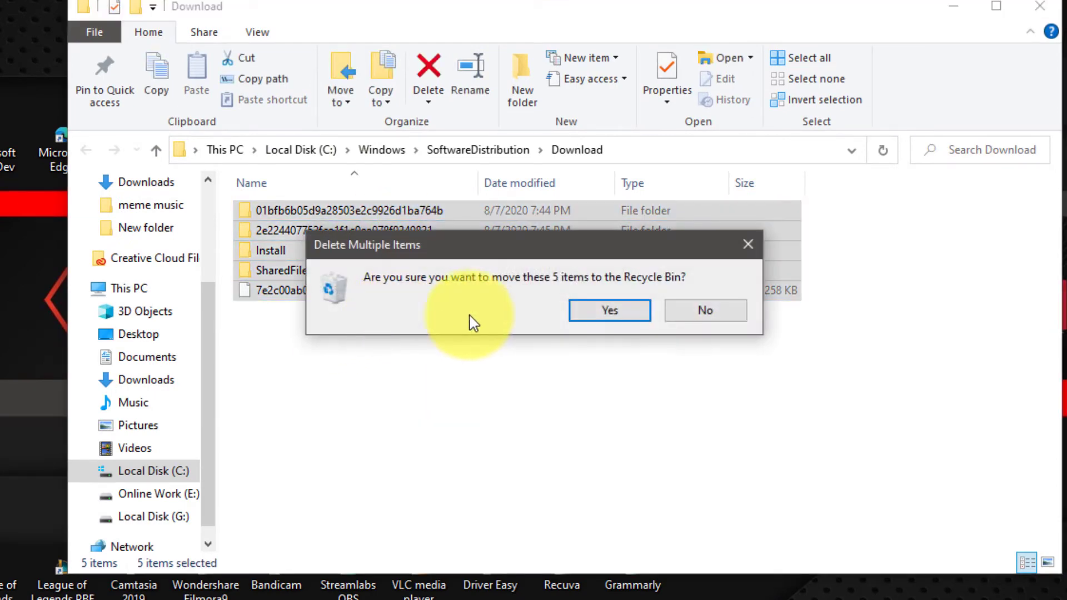
pyautogui.click(608, 310)
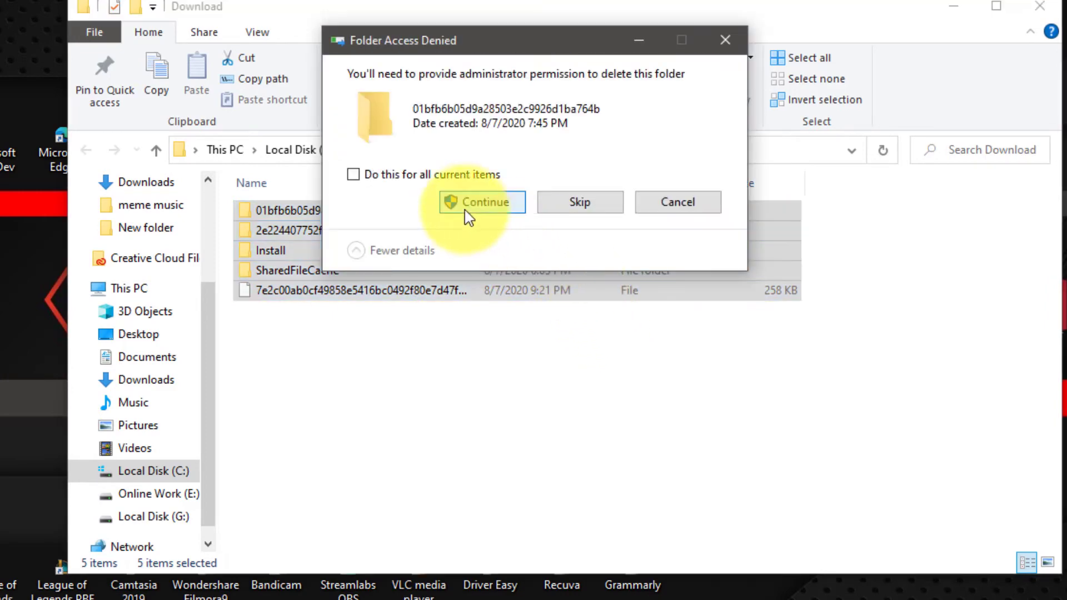
pyautogui.click(353, 174)
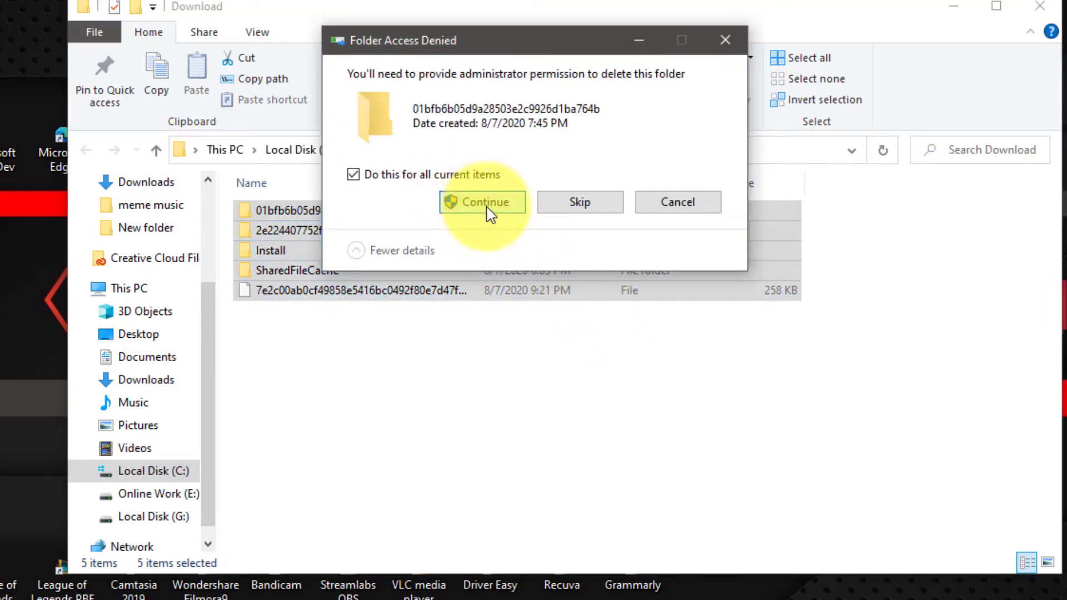
pyautogui.click(481, 202)
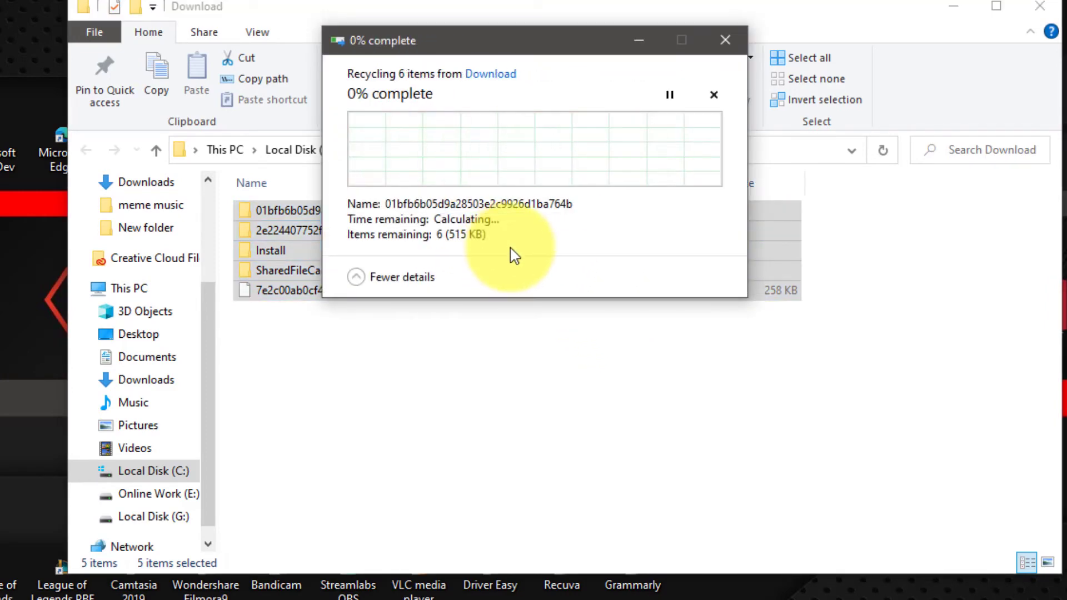